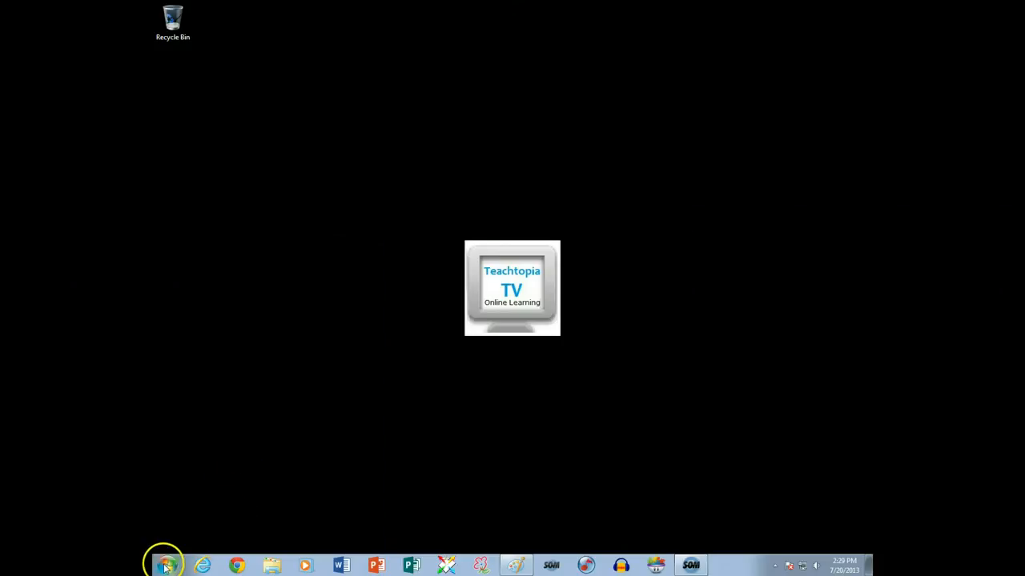
Step: Launch Paint from Start > All Programs > Accessories for a blank canvas
click(166, 564)
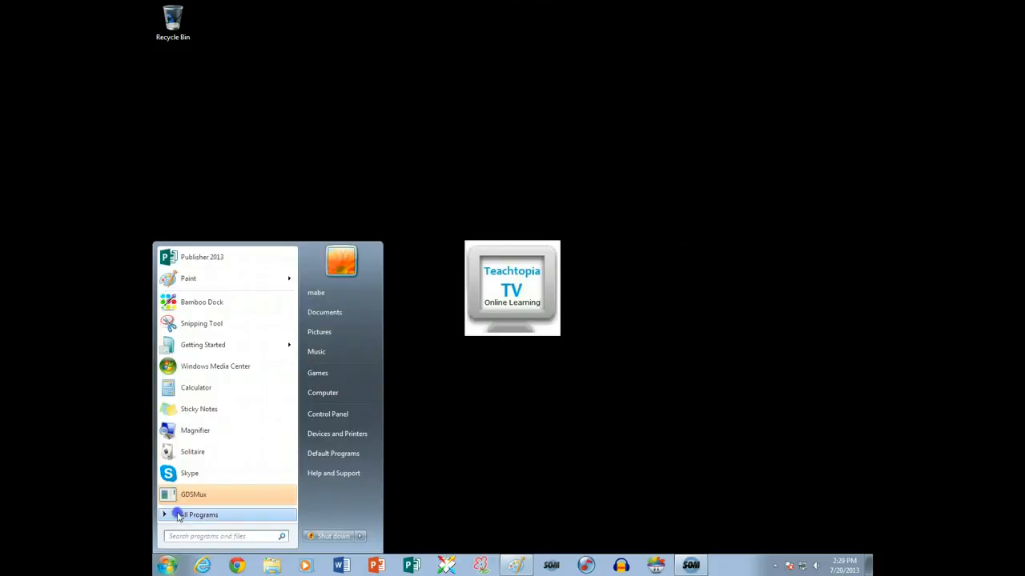
click(199, 514)
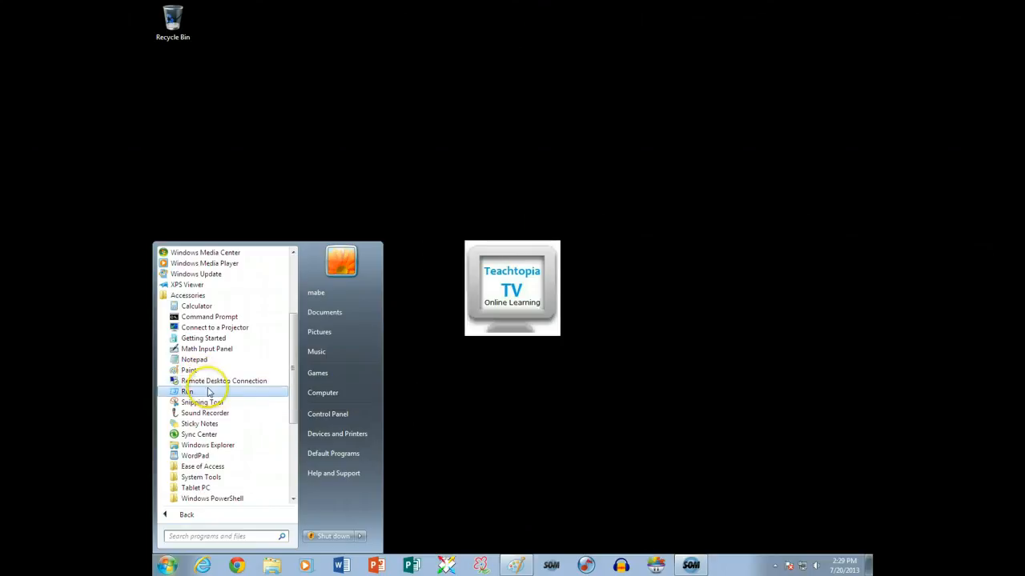
click(189, 370)
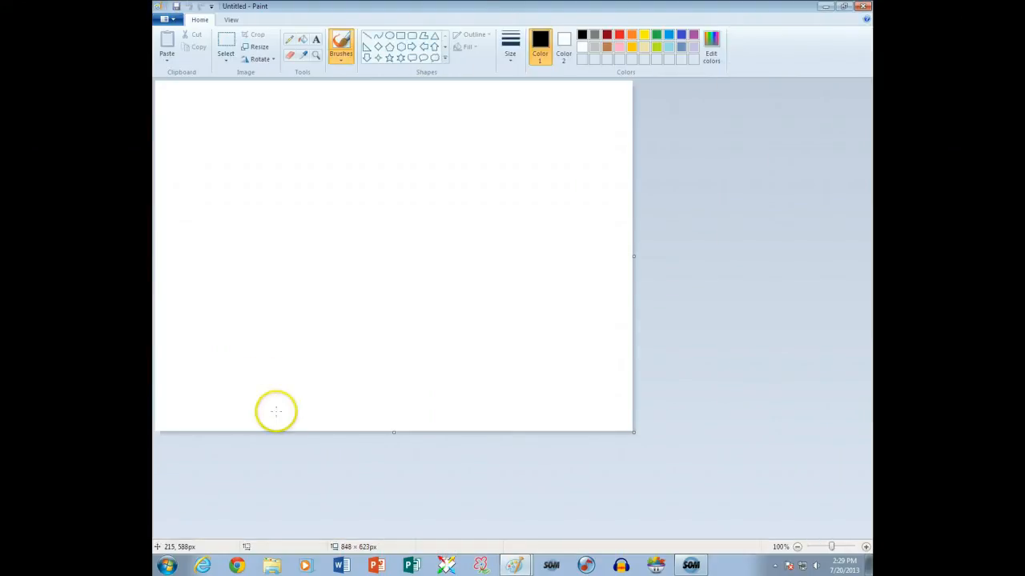
mouse_move(280, 408)
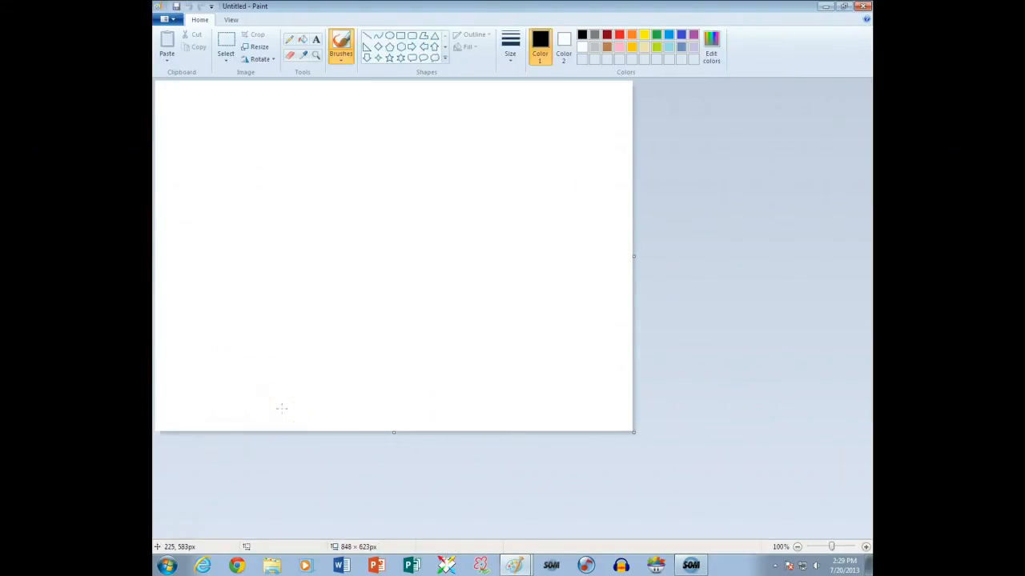
mouse_move(311, 400)
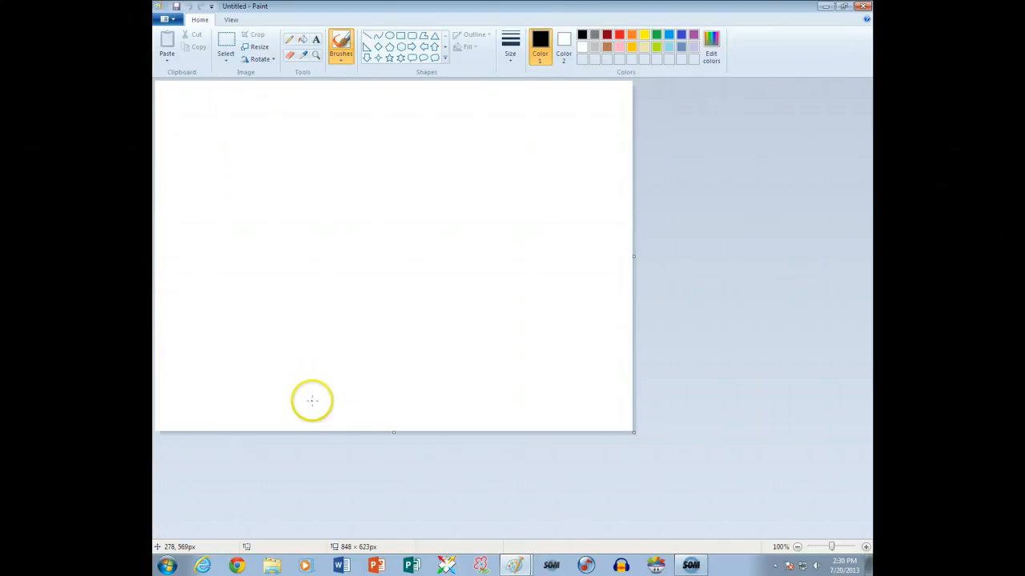
mouse_move(297, 198)
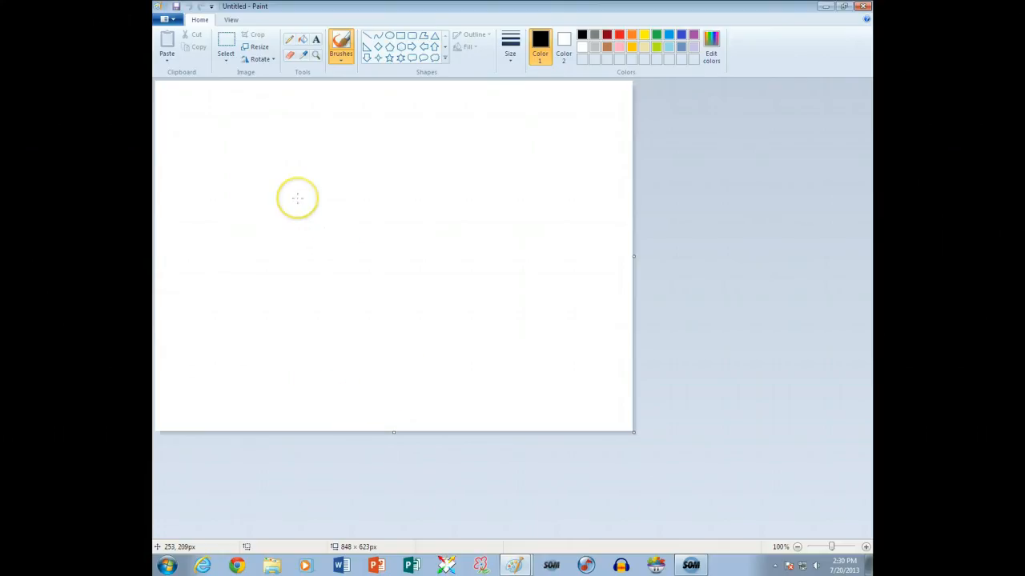
mouse_move(297, 198)
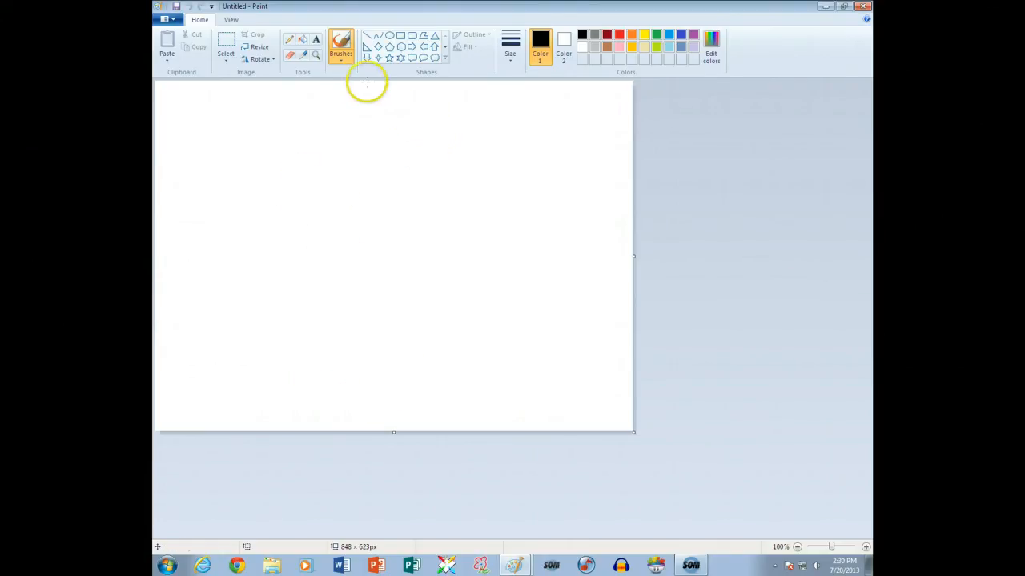
Step: Draw rectangle outlines for two bottom ground strips, a wide building, and a roof chimney
click(400, 35)
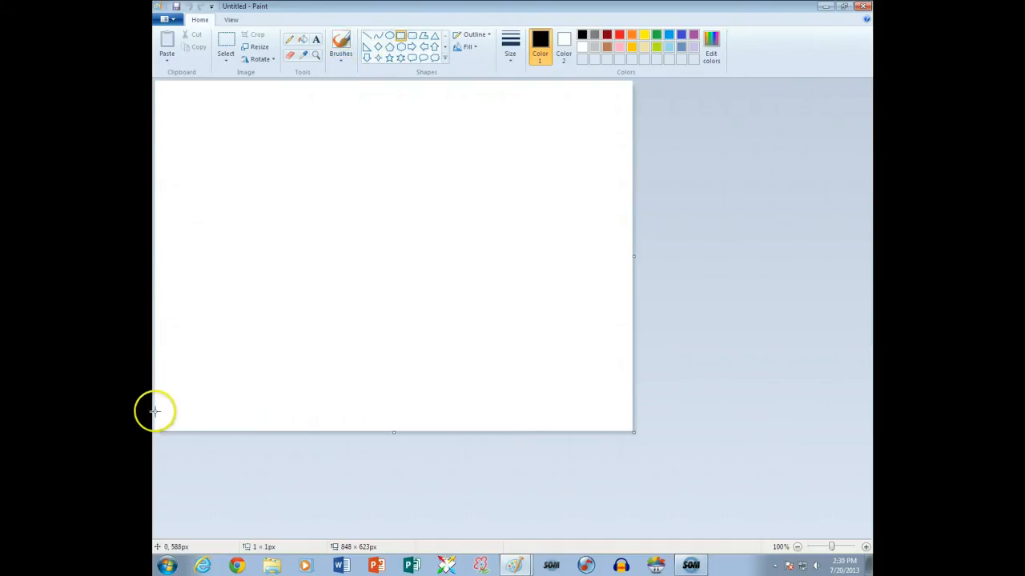
drag(156, 411, 624, 434)
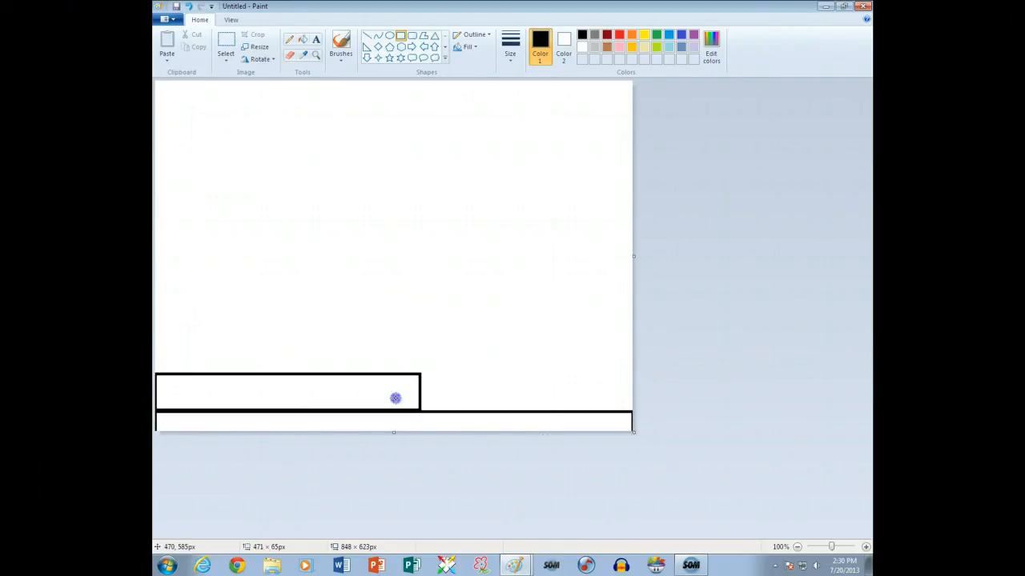
drag(396, 398, 637, 413)
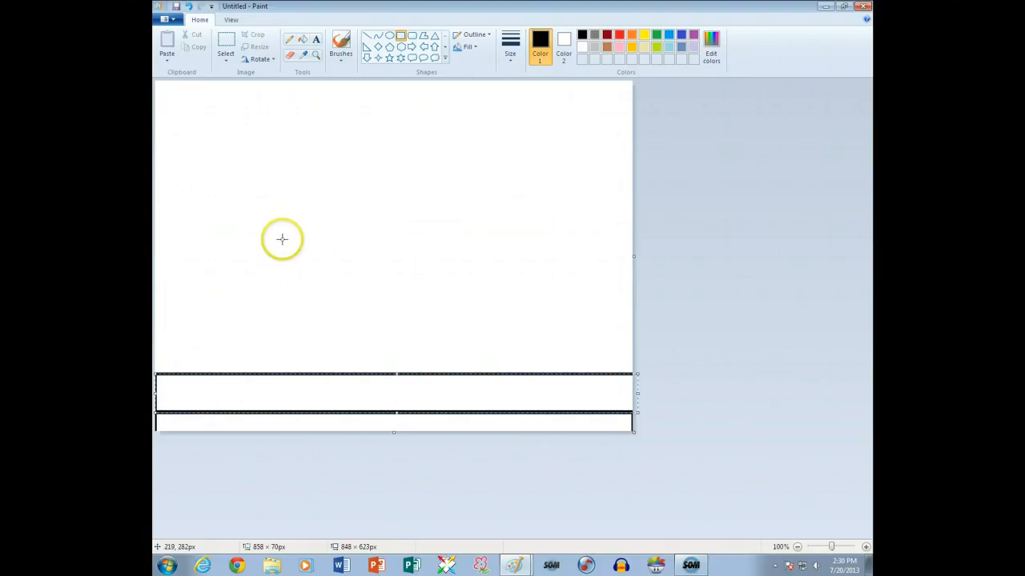
drag(275, 238, 540, 374)
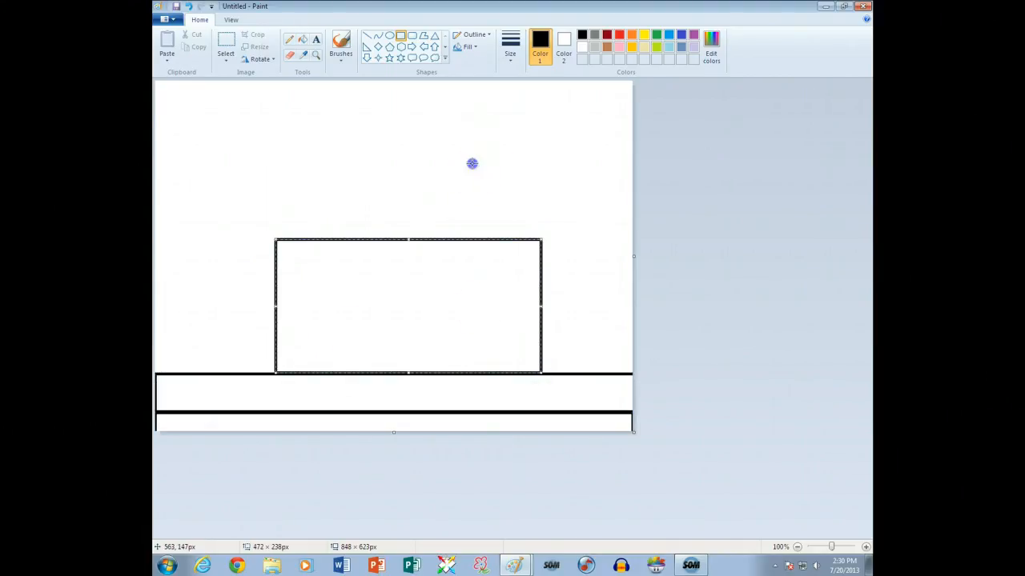
drag(472, 164, 534, 239)
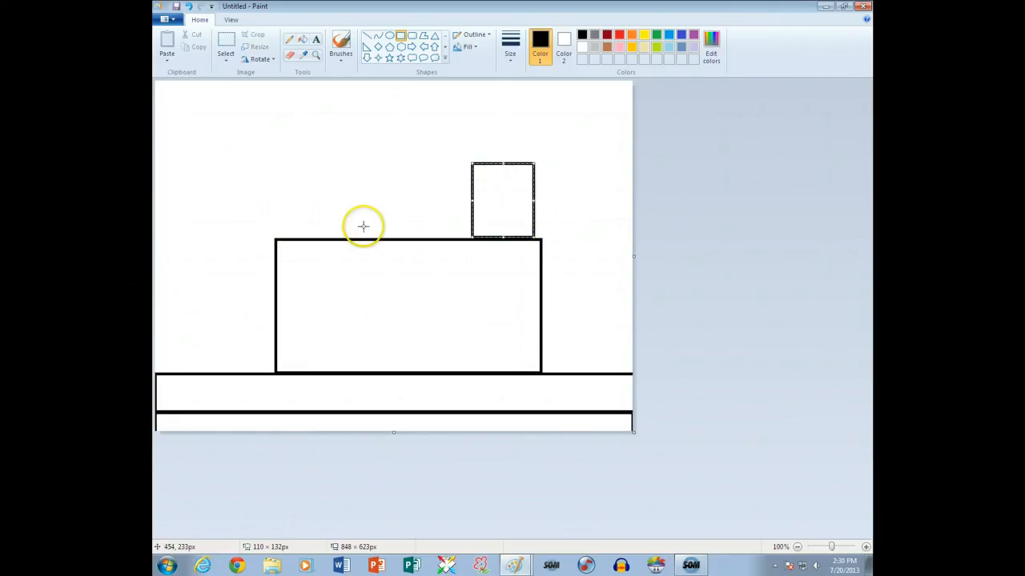
Step: Draw tall thin poles left and right of the building, plus a crossbar
drag(190, 136, 192, 294)
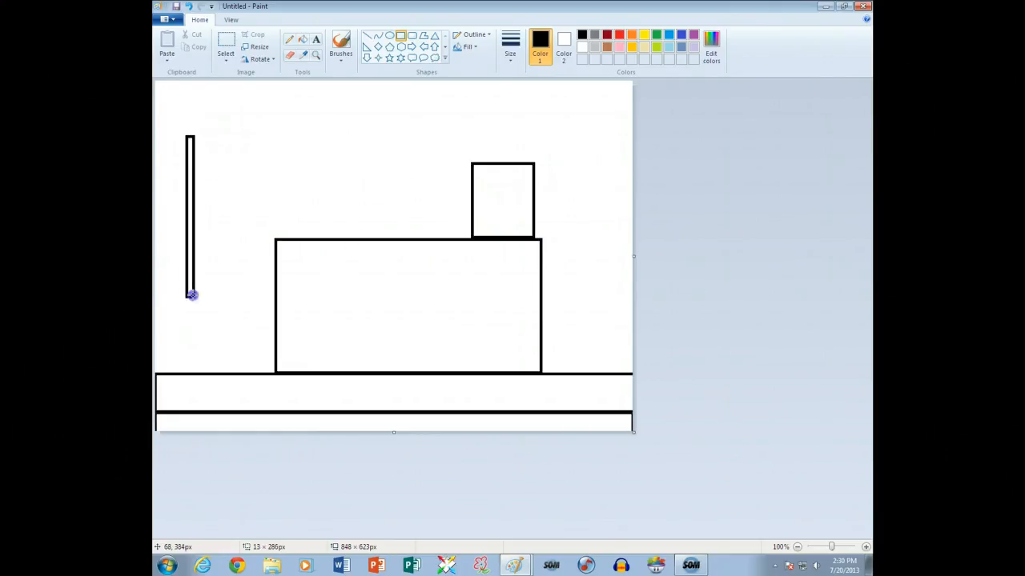
drag(192, 295, 198, 369)
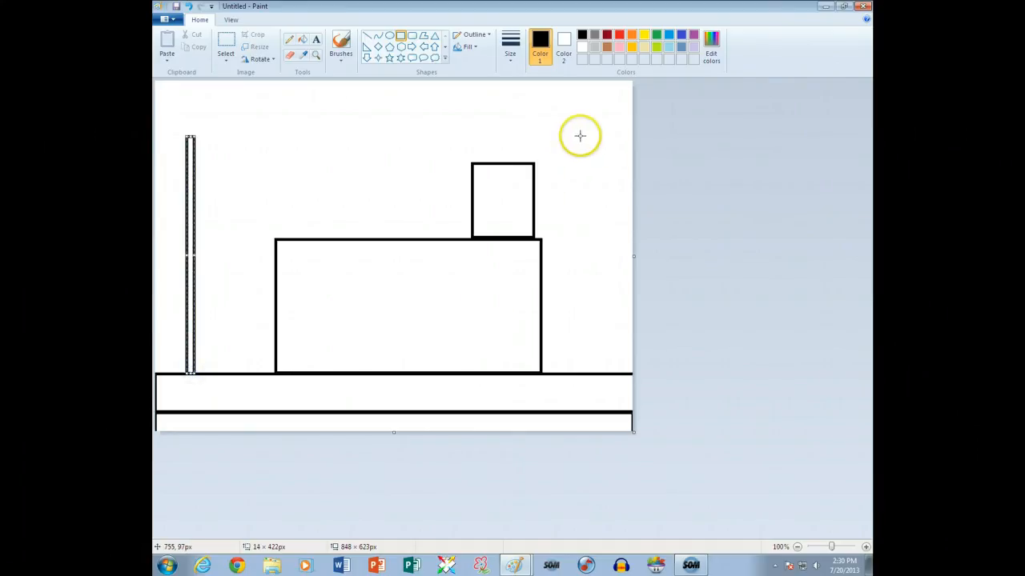
drag(580, 136, 582, 366)
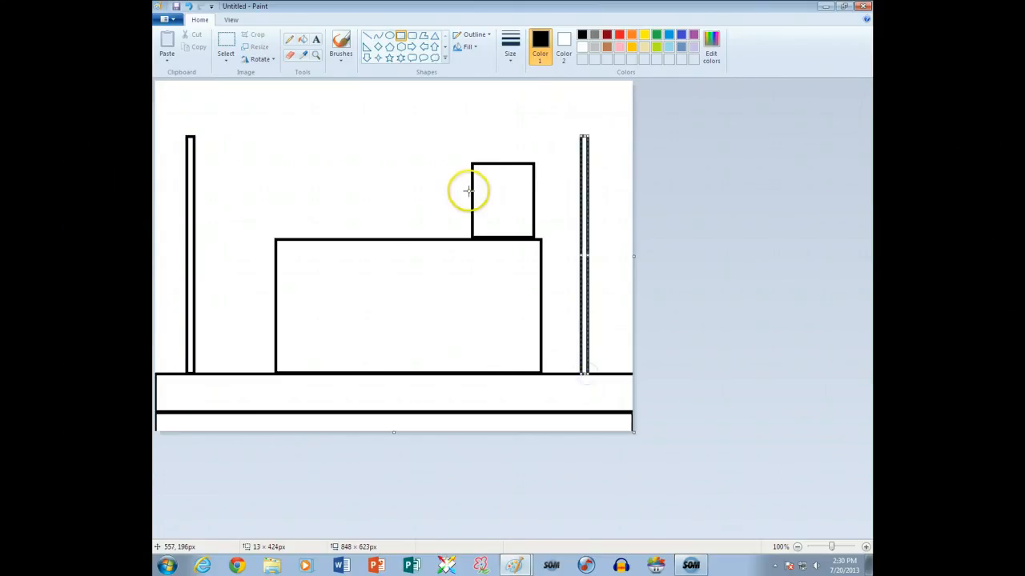
mouse_move(460, 184)
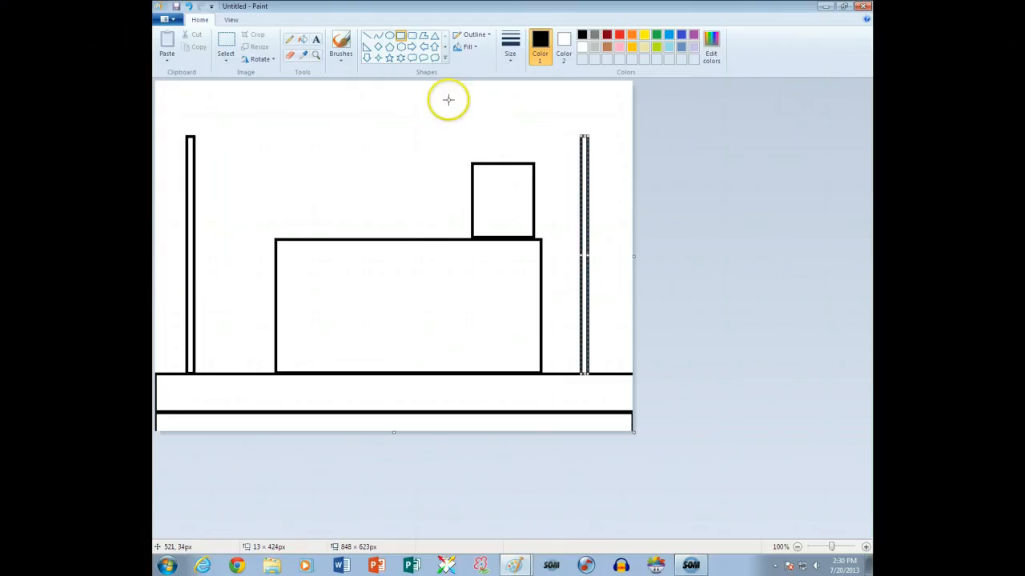
mouse_move(300, 84)
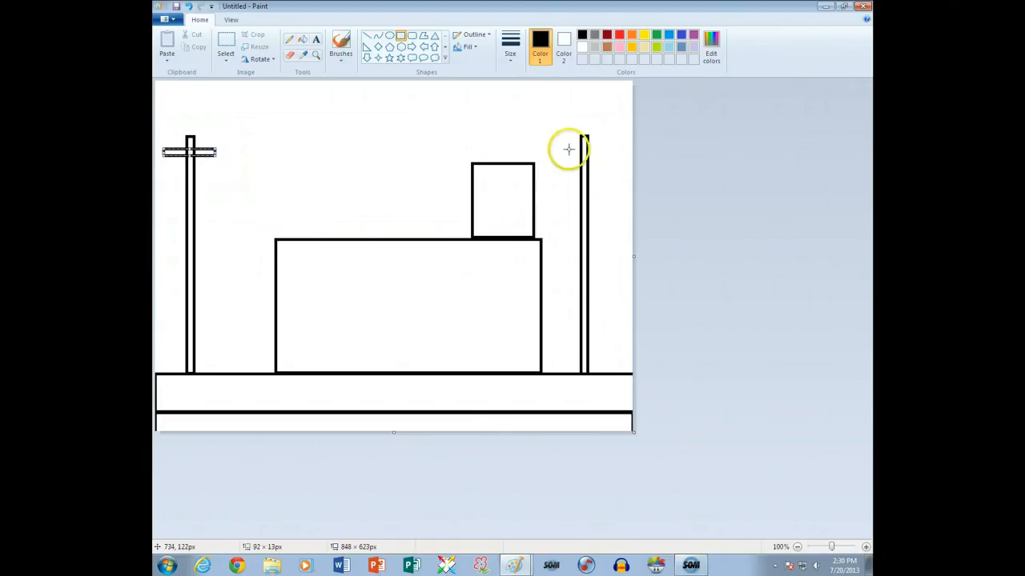
drag(552, 148, 609, 148)
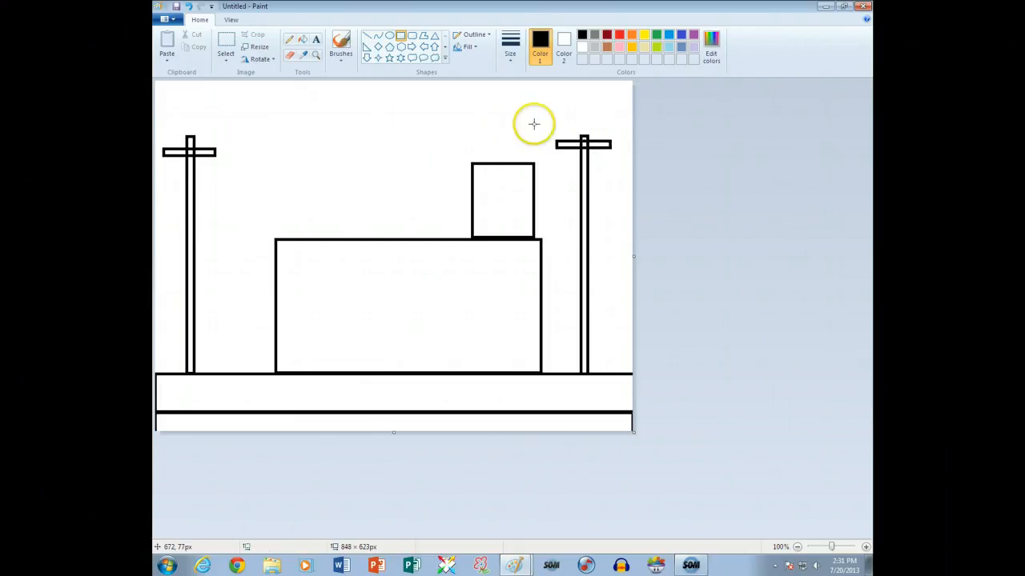
mouse_move(432, 117)
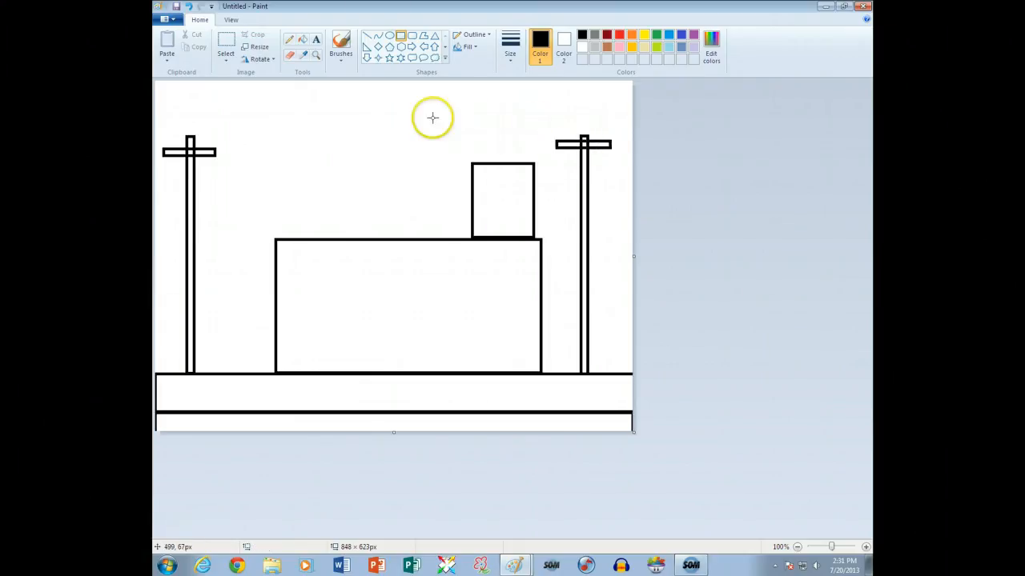
mouse_move(399, 100)
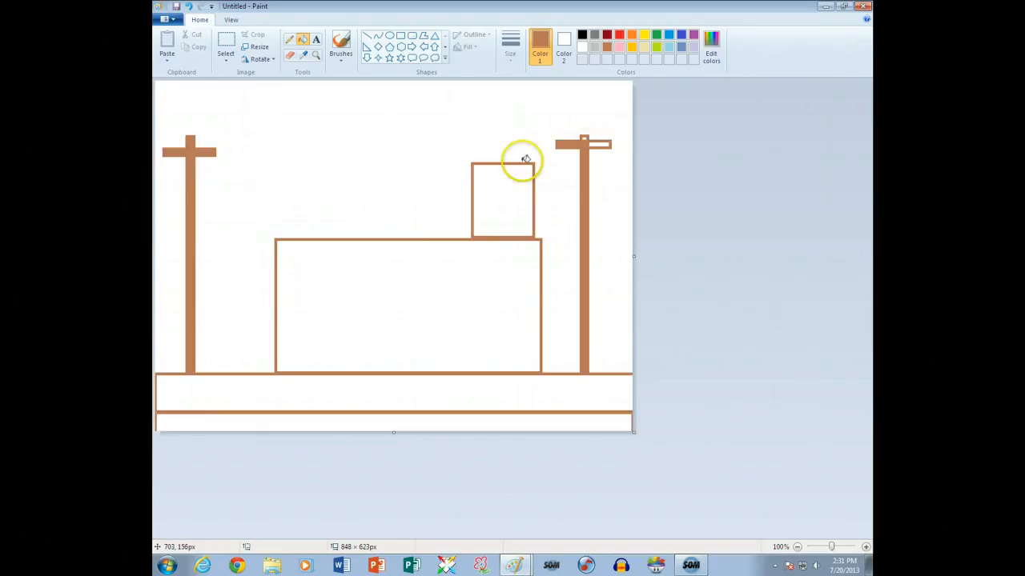
mouse_move(462, 90)
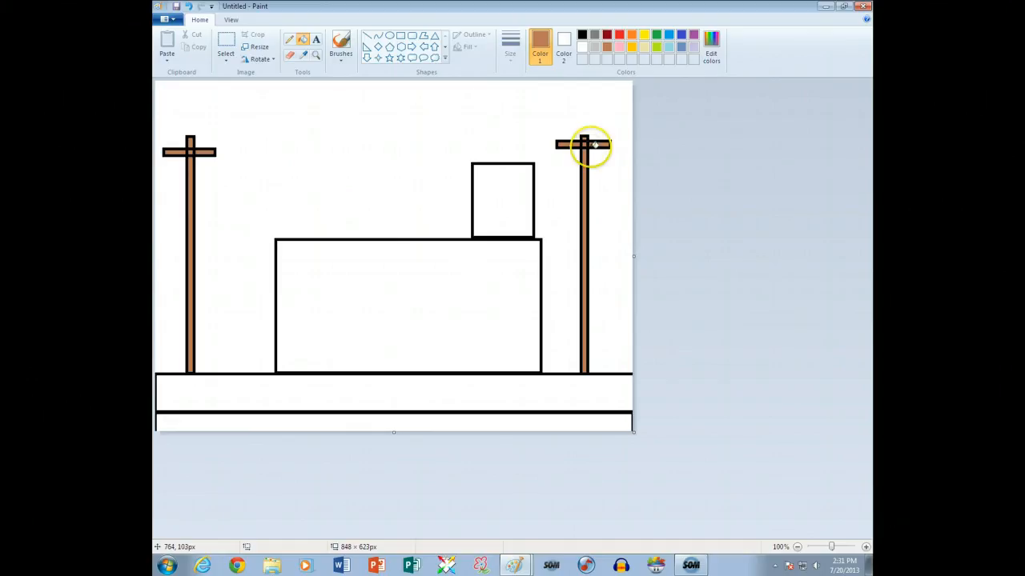
mouse_move(584, 164)
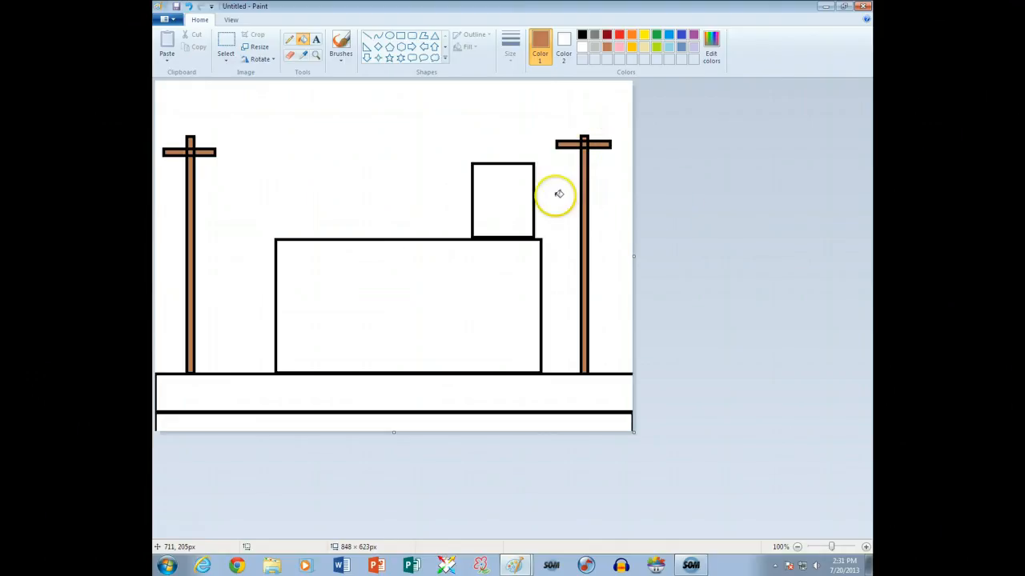
mouse_move(465, 294)
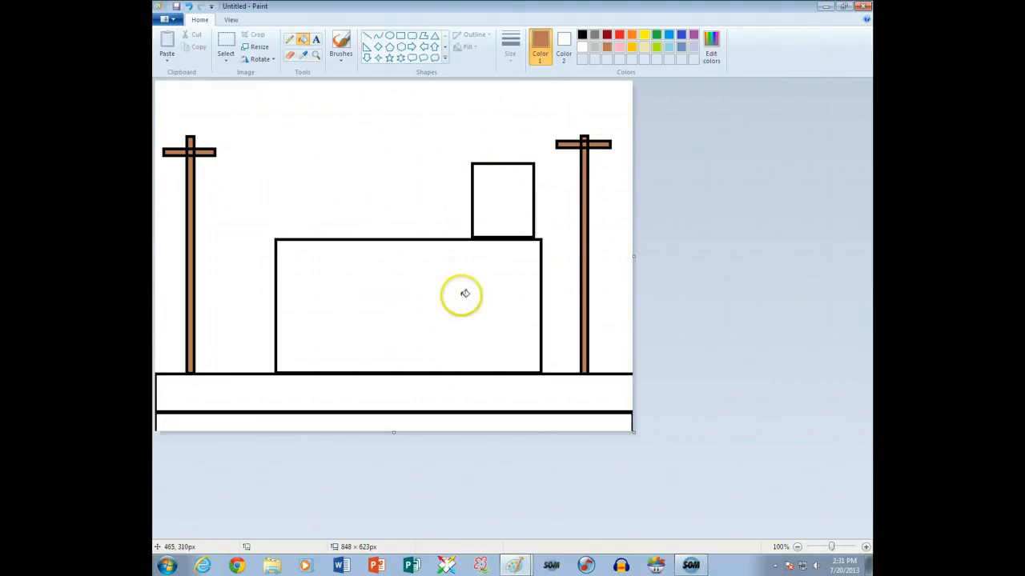
mouse_move(445, 333)
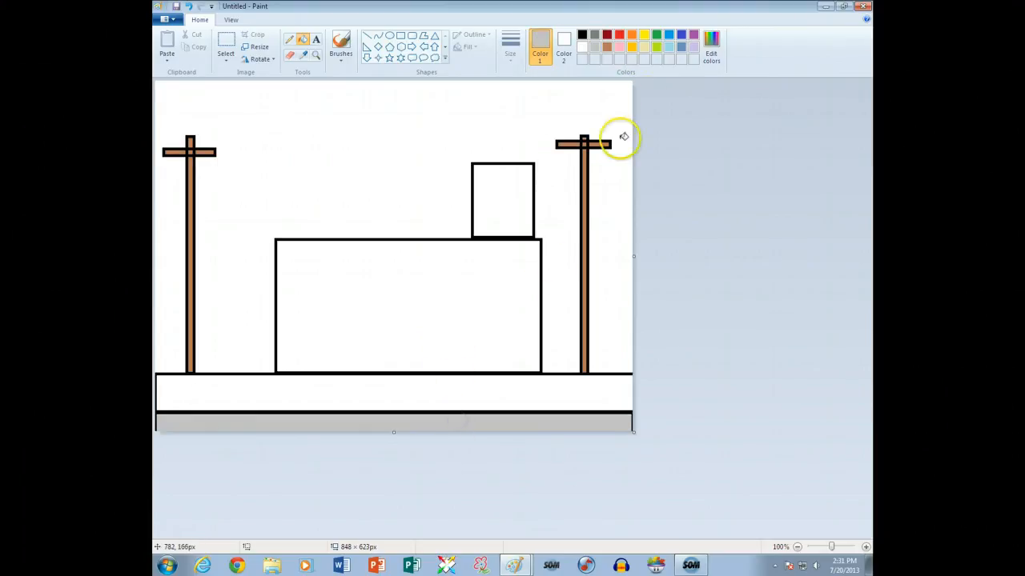
Step: Fill the upper ground strip lime green and pick the next fill colour
click(445, 391)
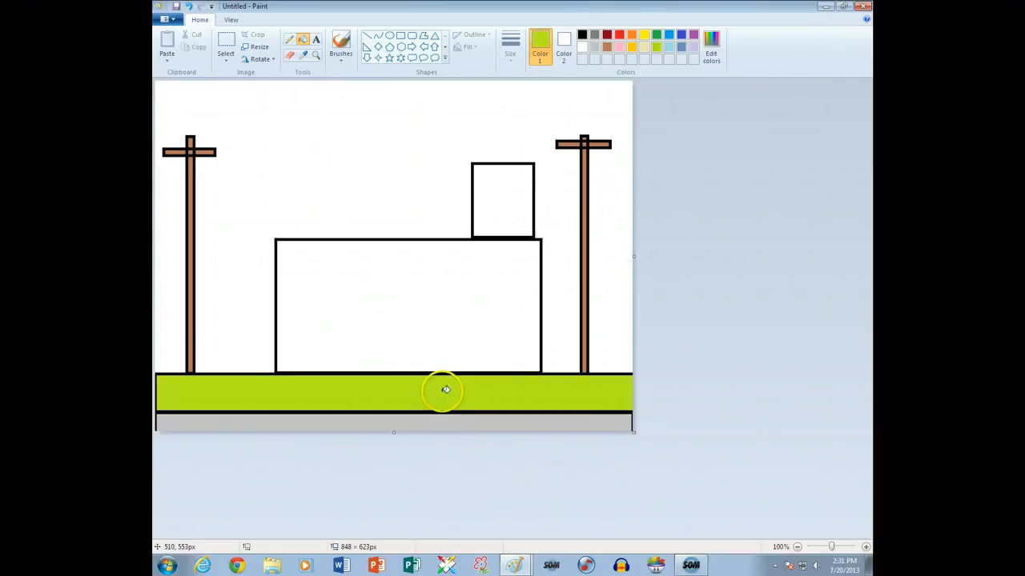
mouse_move(470, 210)
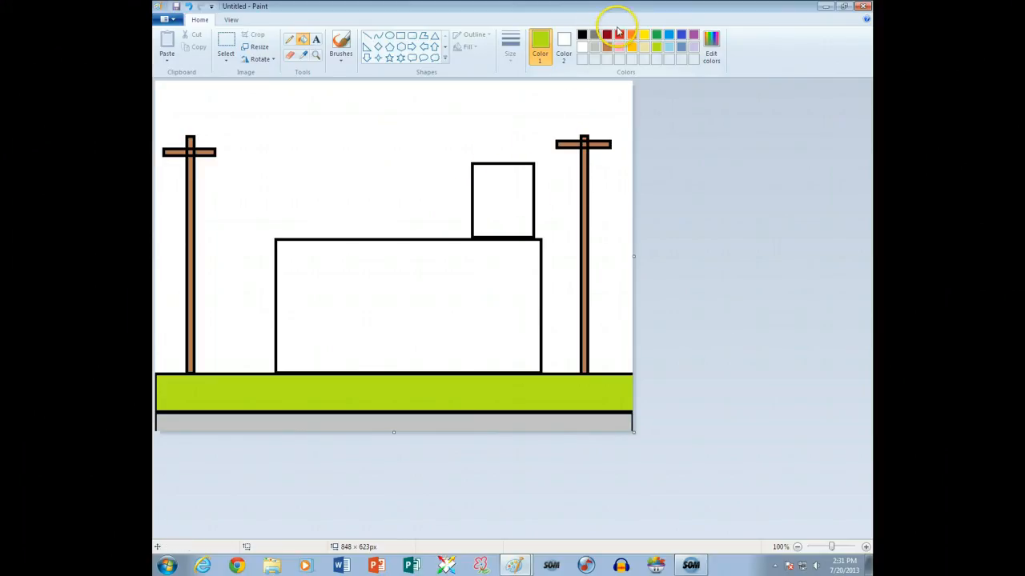
click(503, 200)
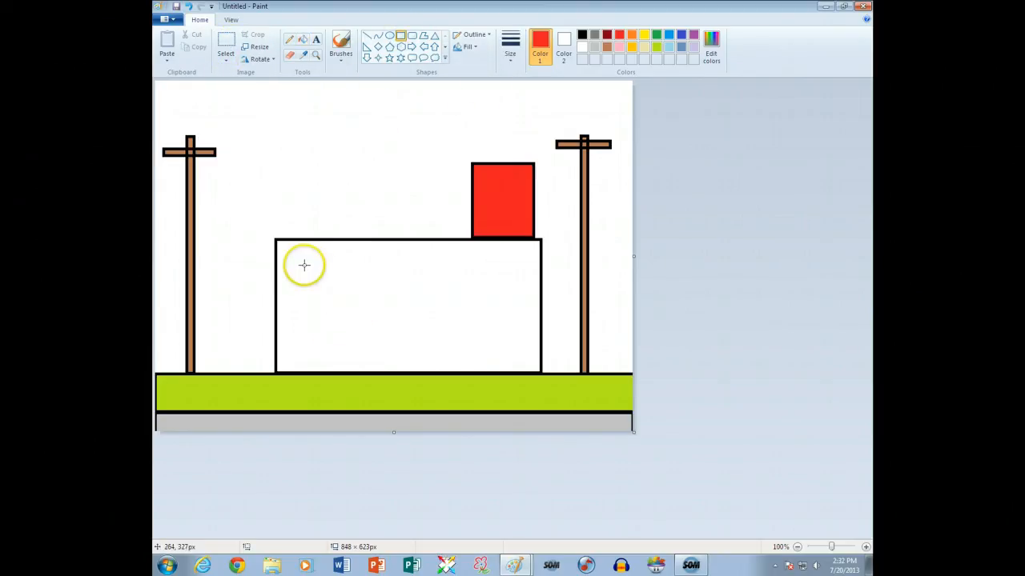
Step: Draw a square window on the building, then copy and place duplicates further right
drag(302, 266, 352, 310)
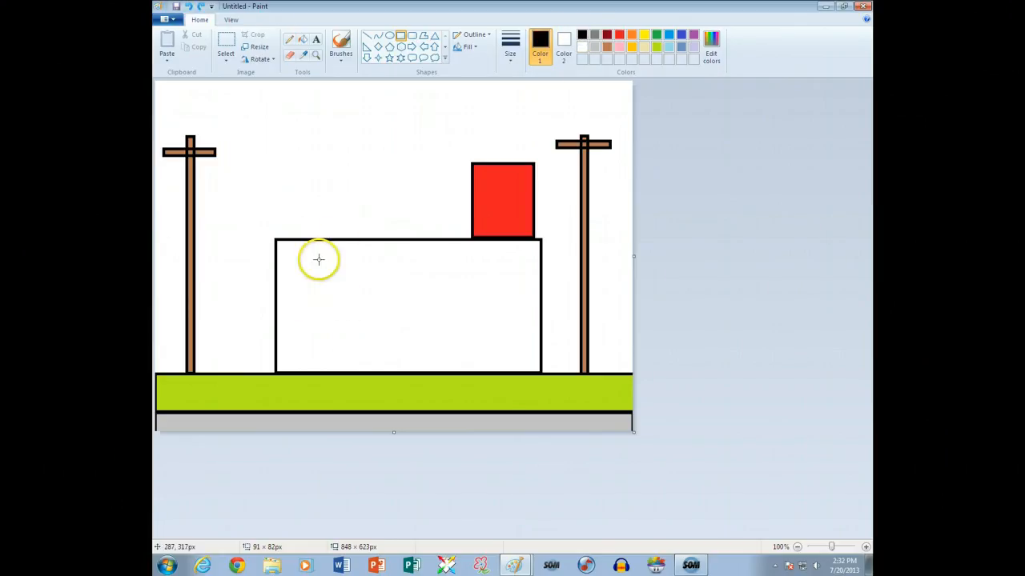
drag(297, 260, 343, 312)
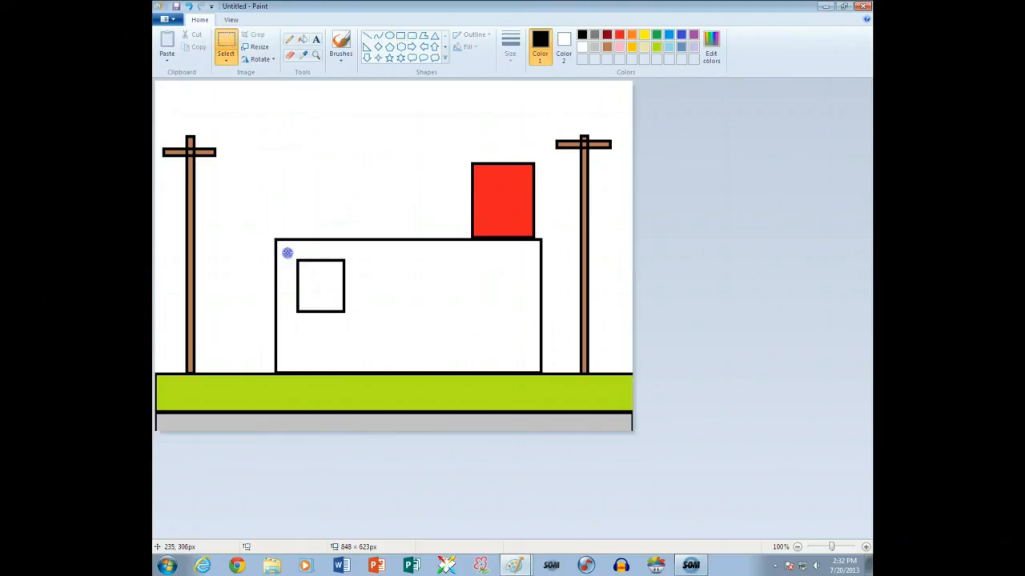
right_click(320, 287)
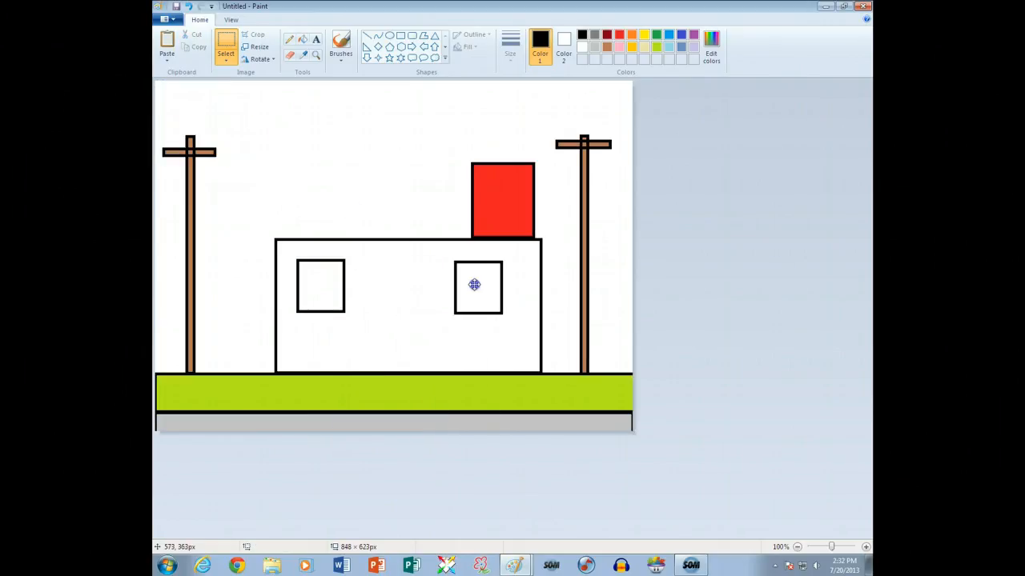
drag(474, 286, 490, 285)
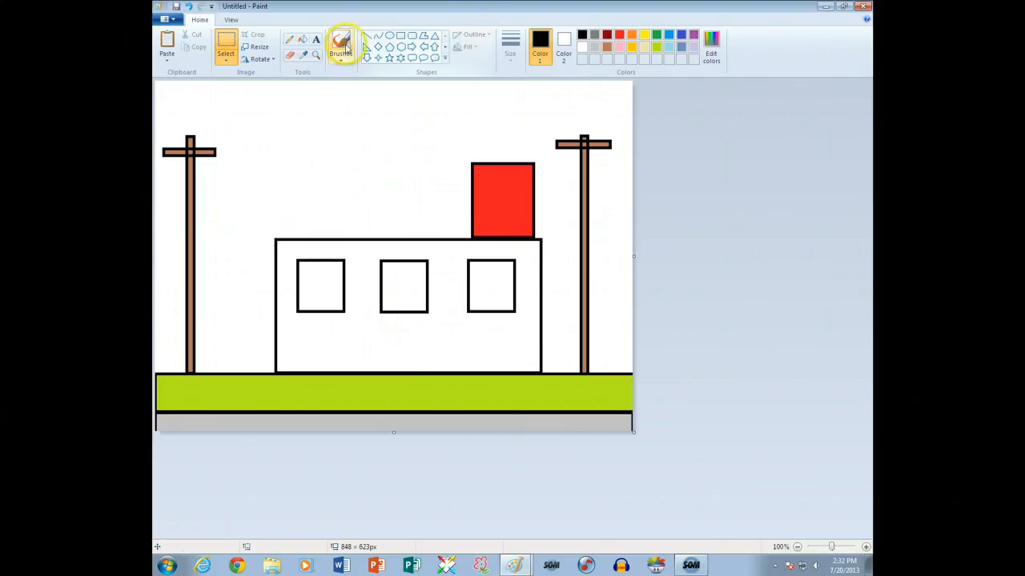
Step: Draw a small door at the building's base and fill with dark red
click(400, 35)
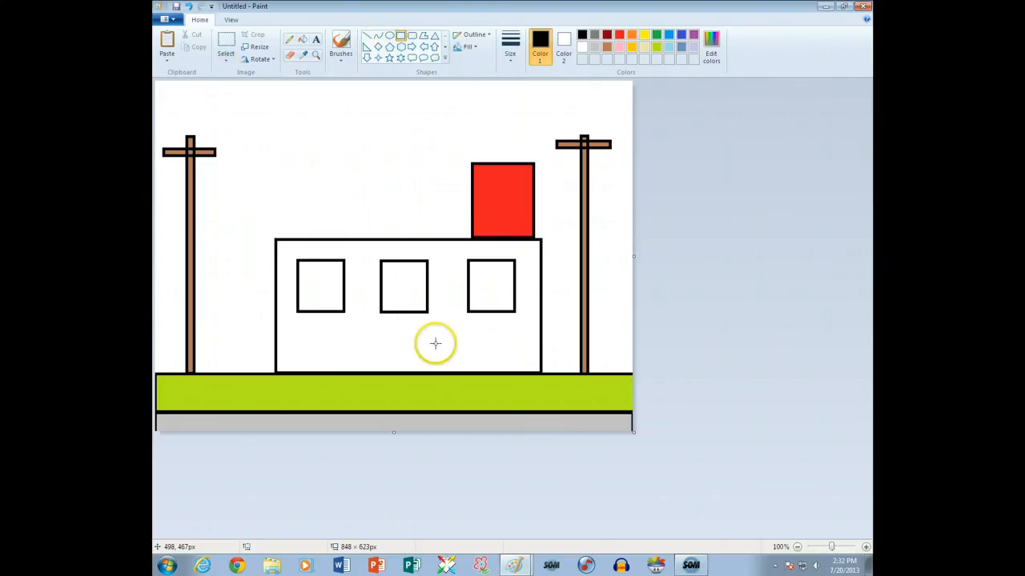
drag(434, 344, 456, 372)
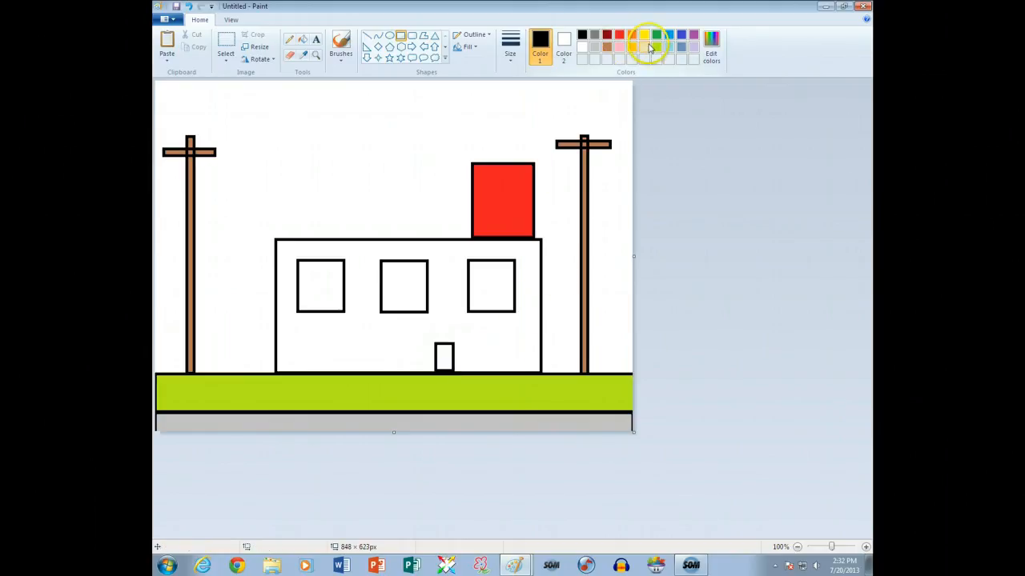
click(645, 36)
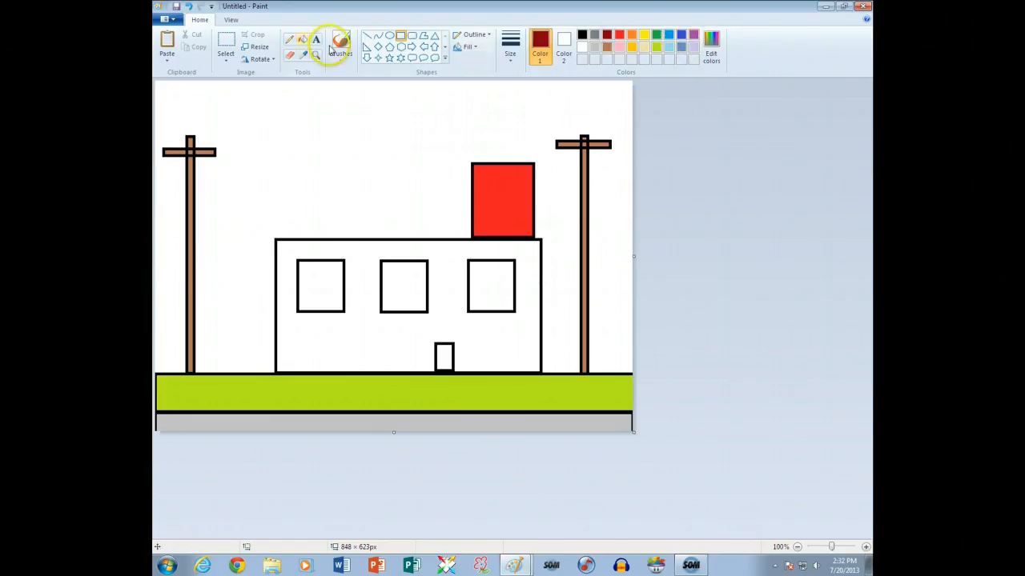
click(428, 292)
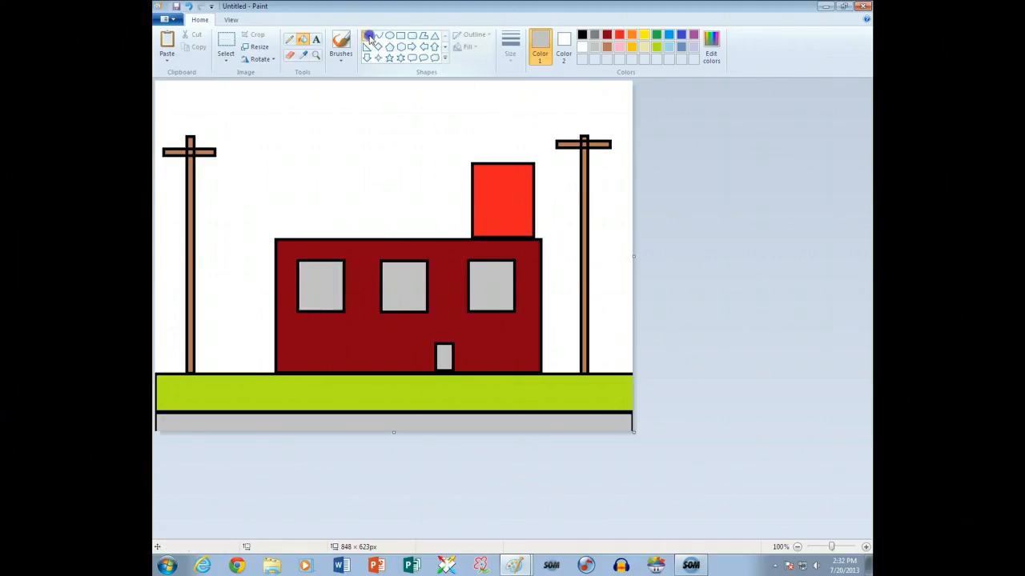
Step: Draw a straight wire line from the left pole top to the right pole top
click(367, 35)
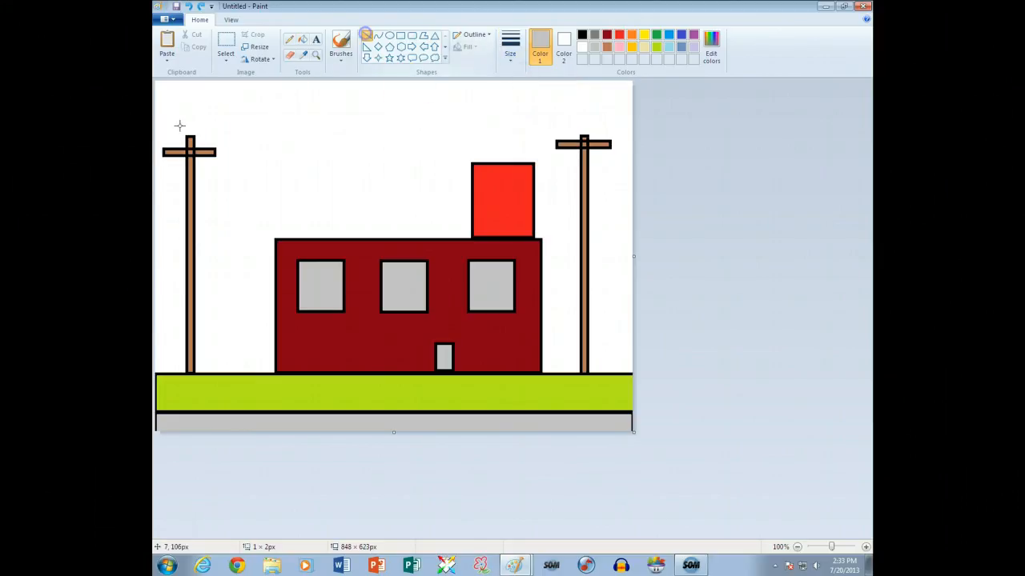
mouse_move(179, 152)
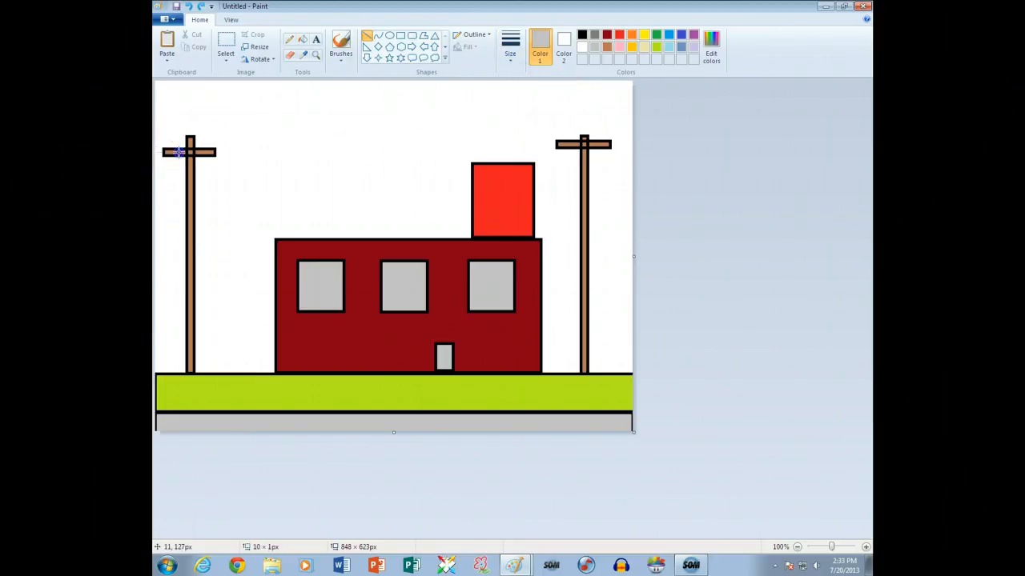
drag(180, 152, 622, 146)
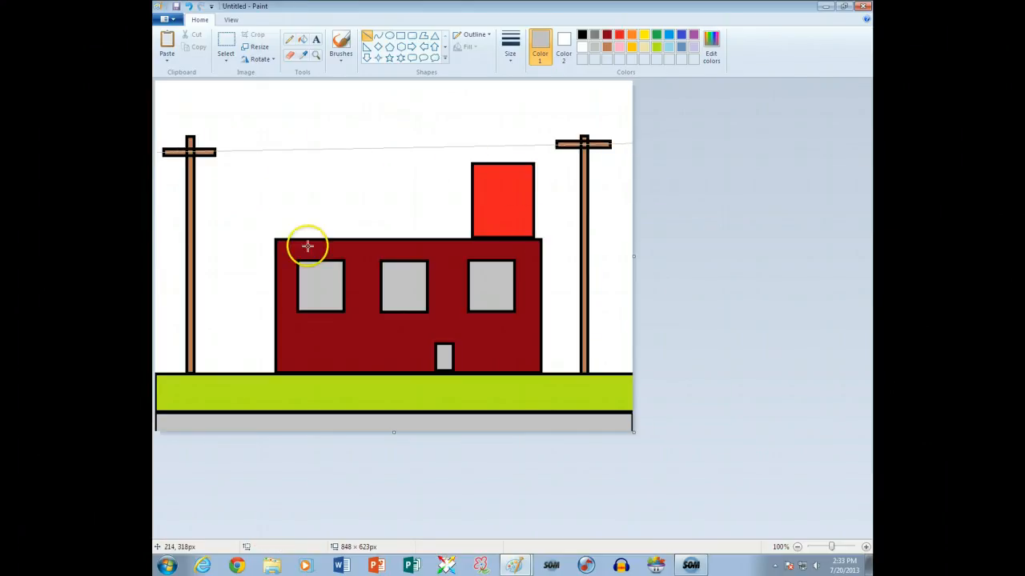
mouse_move(425, 131)
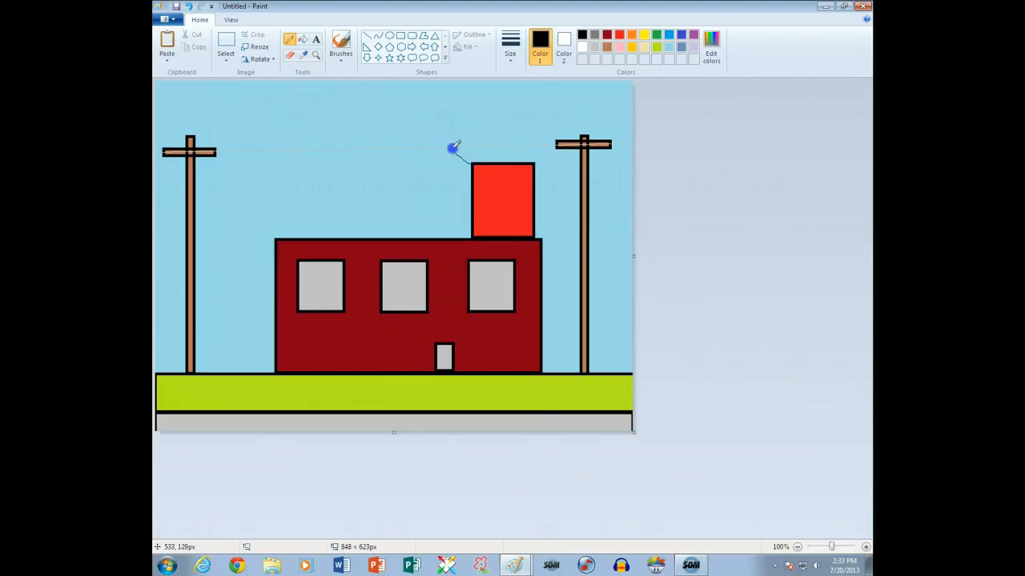
Step: Outline the smoke cloud rising above the chimney
drag(455, 148, 544, 137)
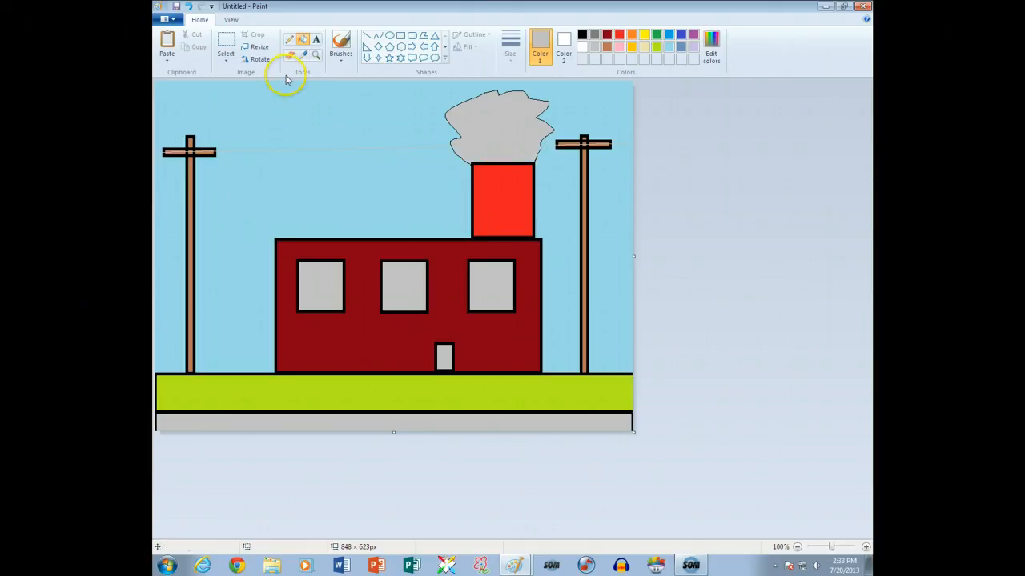
mouse_move(566, 346)
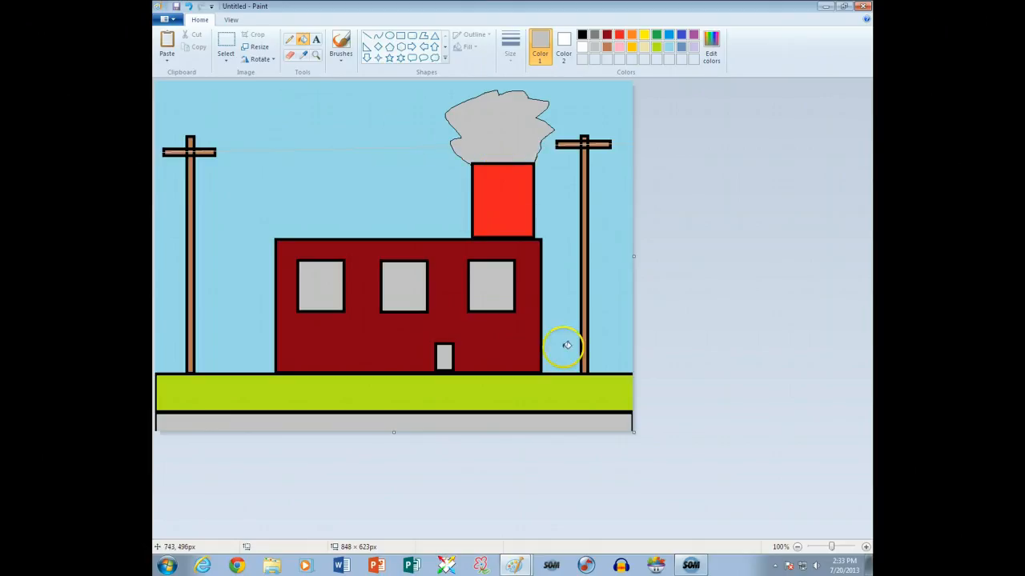
mouse_move(481, 224)
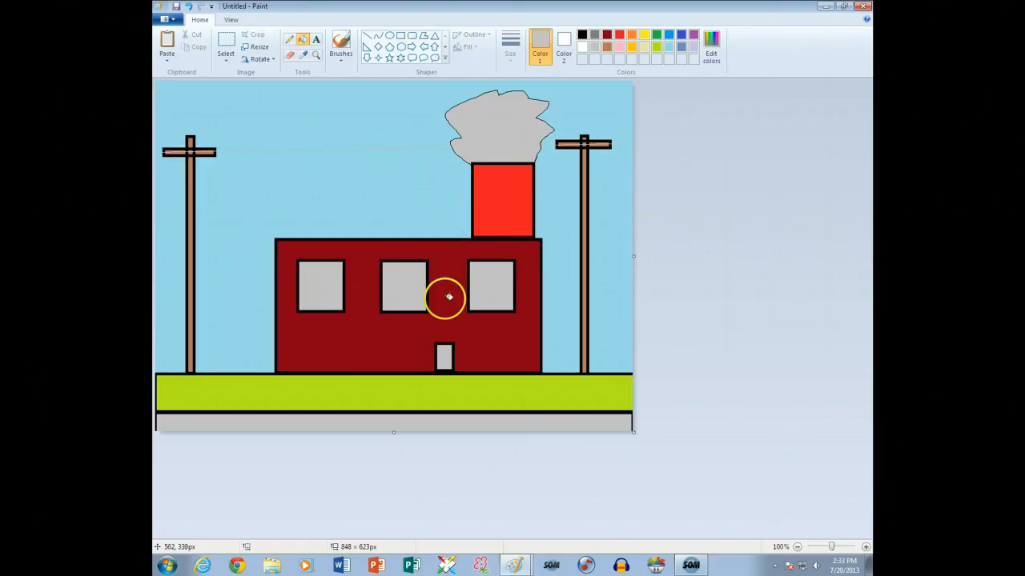
mouse_move(490, 295)
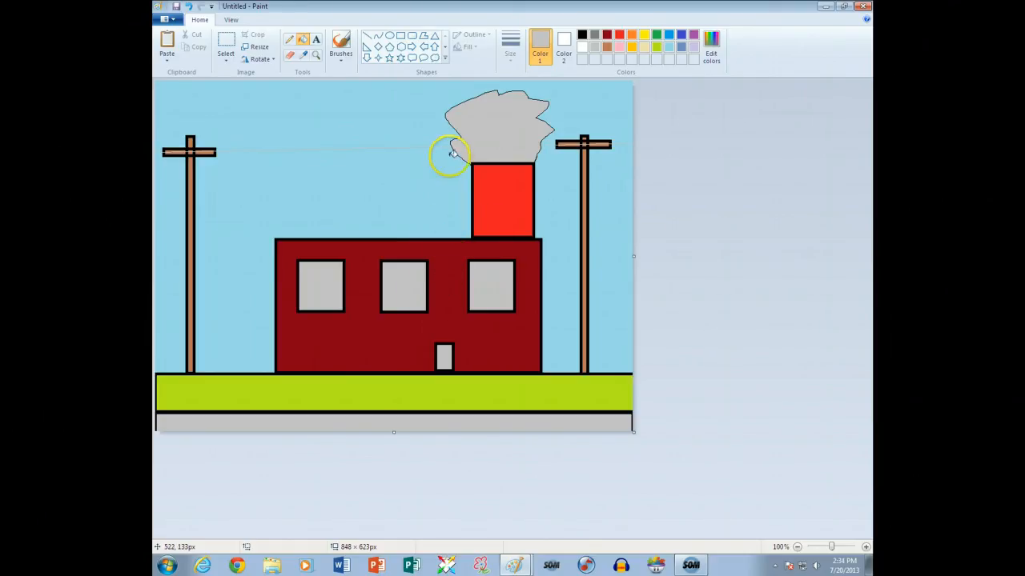
mouse_move(482, 269)
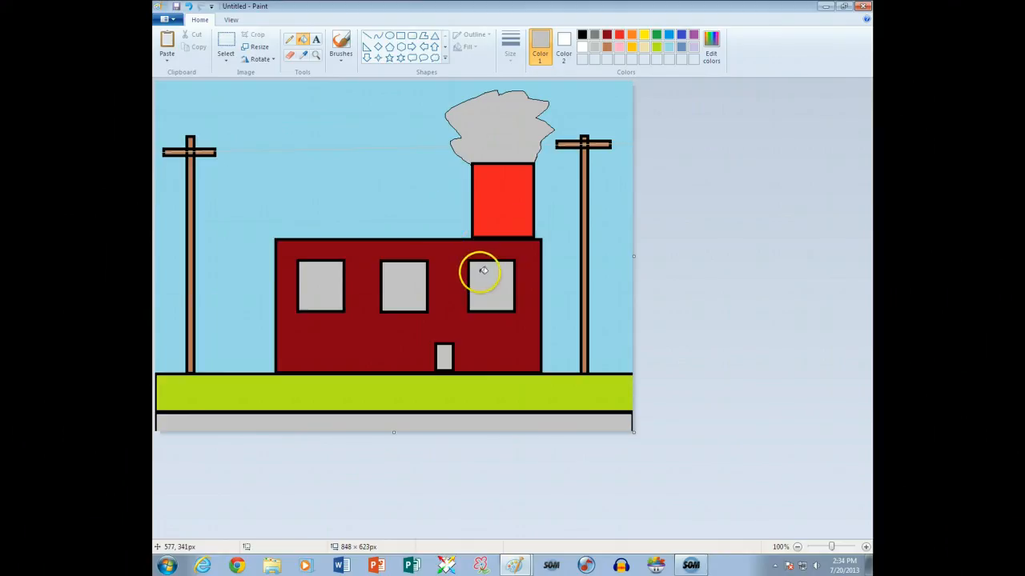
mouse_move(388, 289)
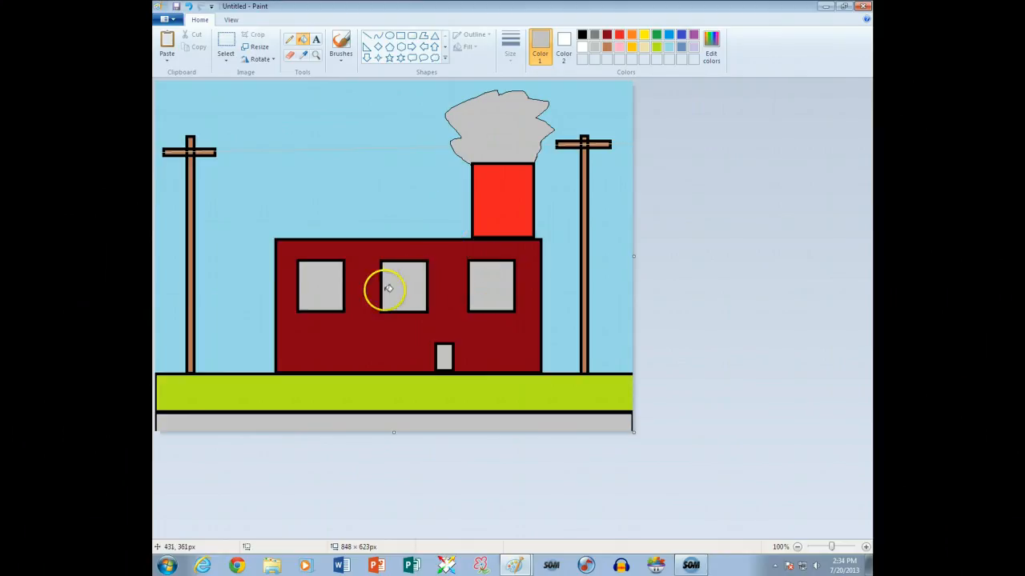
mouse_move(327, 288)
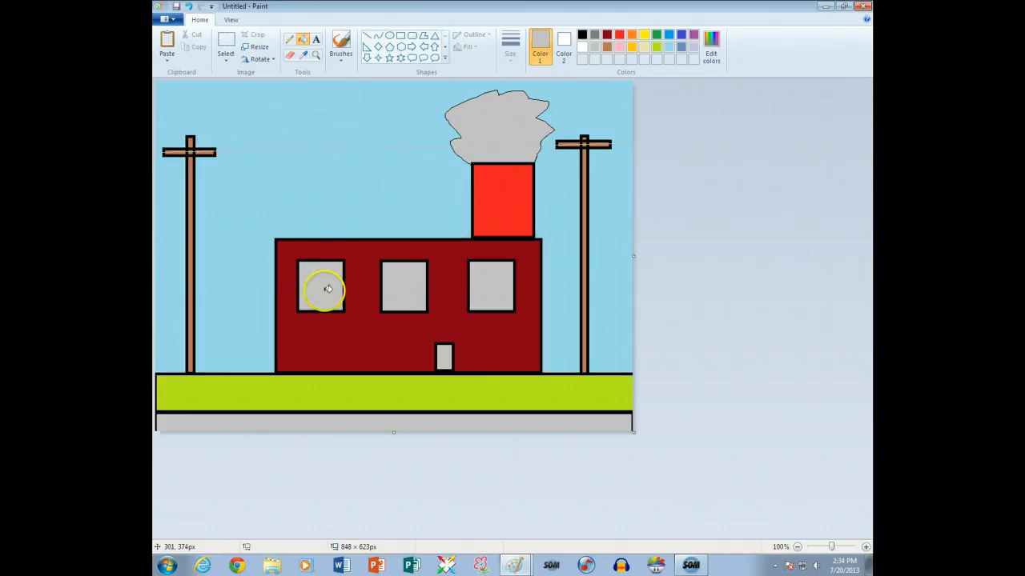
mouse_move(428, 305)
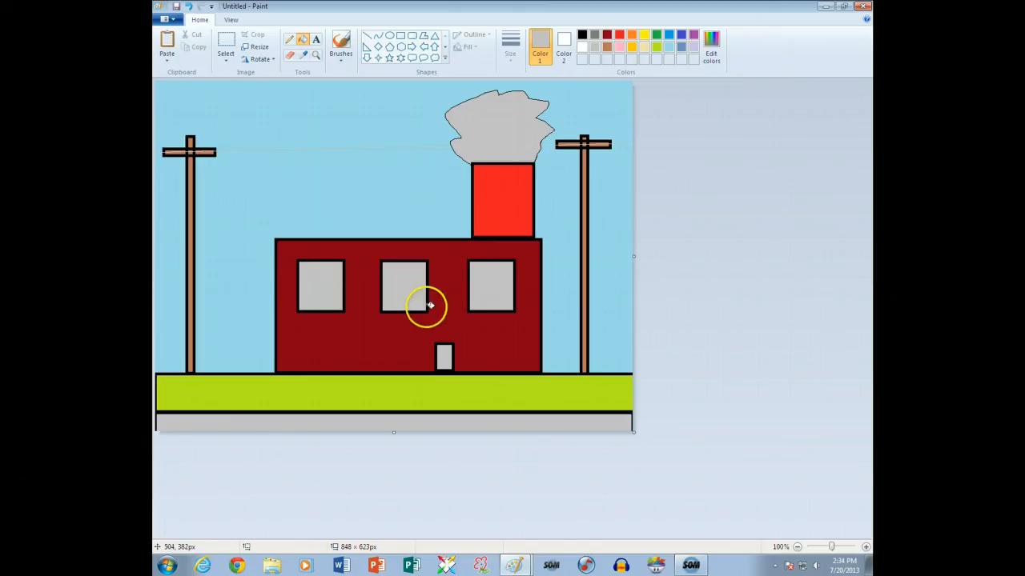
Step: Open Paint's File menu
click(174, 19)
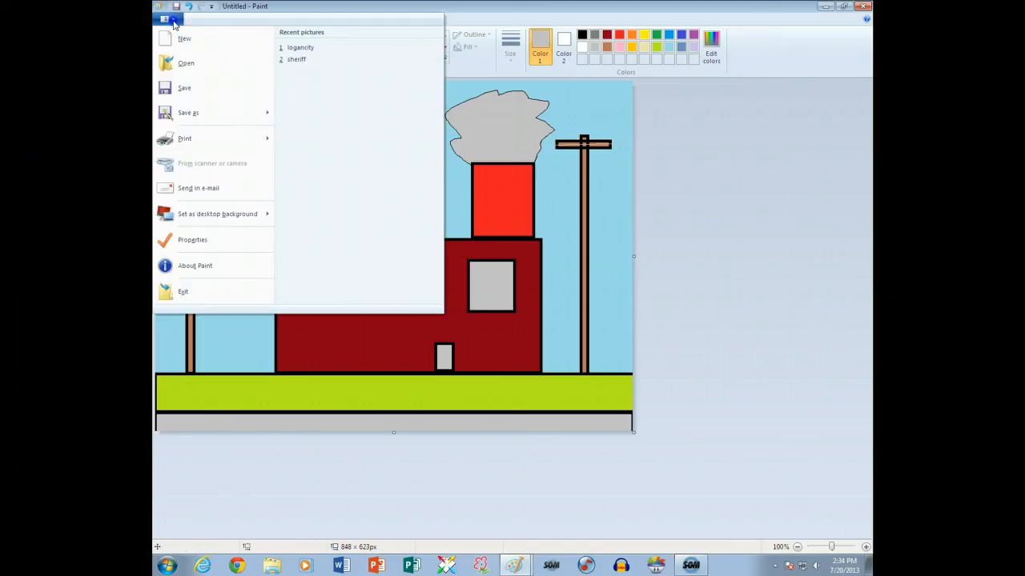
mouse_move(188, 112)
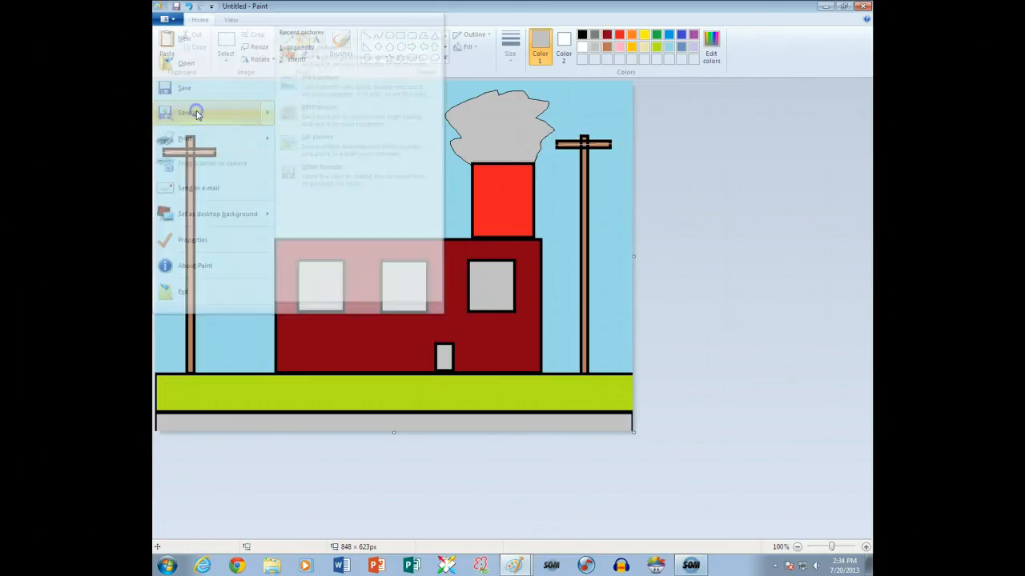
Step: Choose Save as and open the image file type list to pick PNG
click(185, 112)
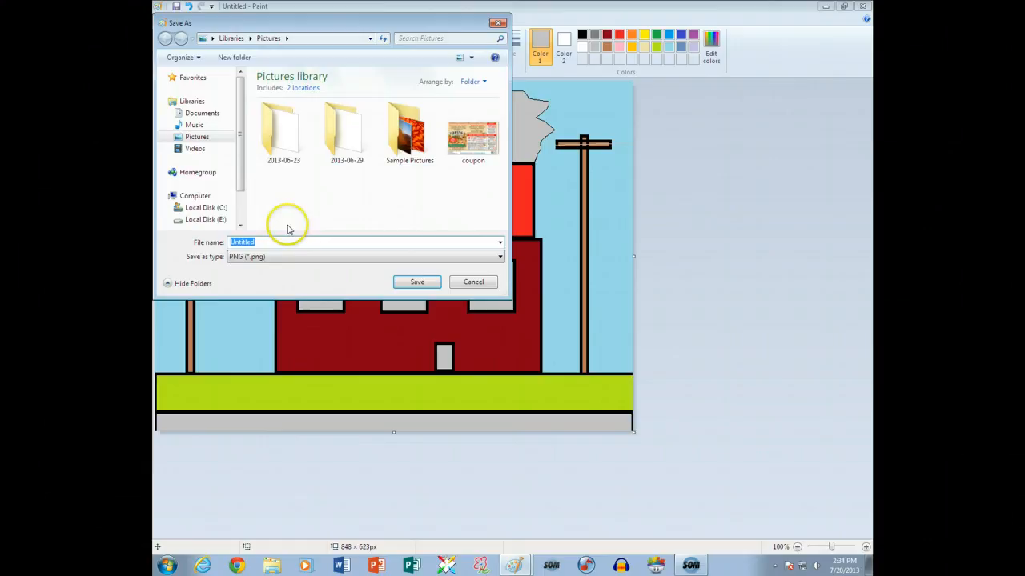
click(498, 256)
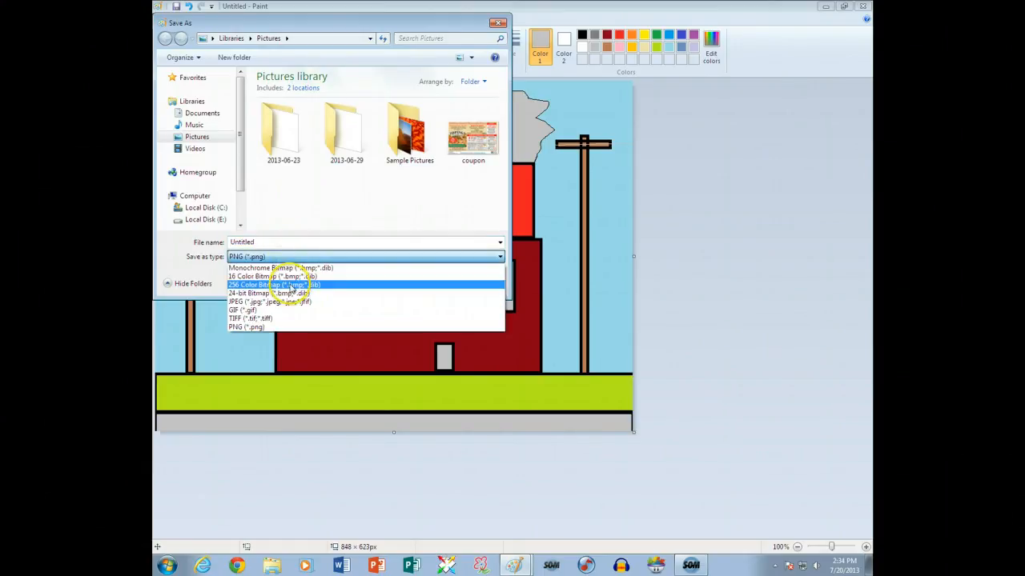
mouse_move(297, 327)
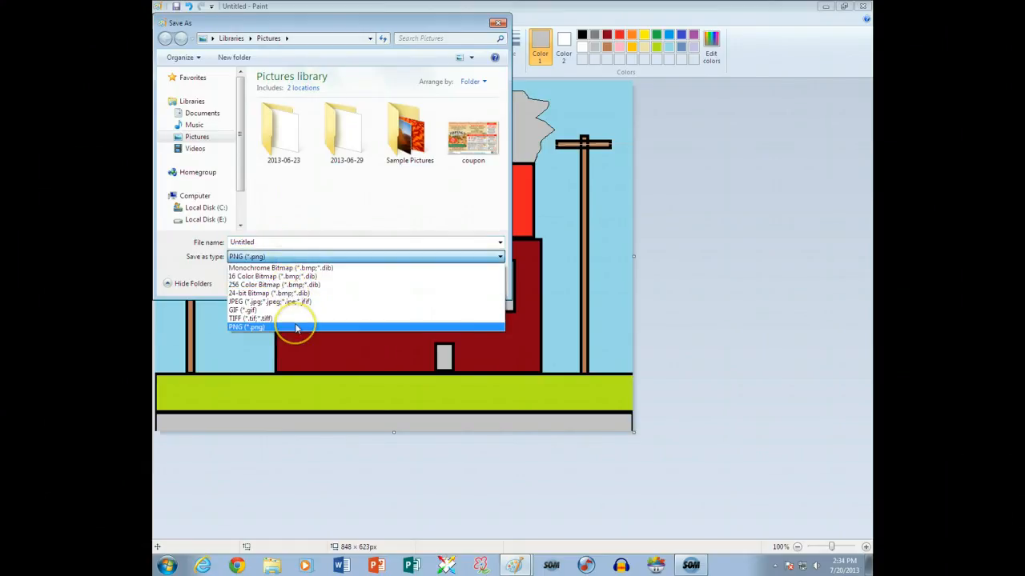